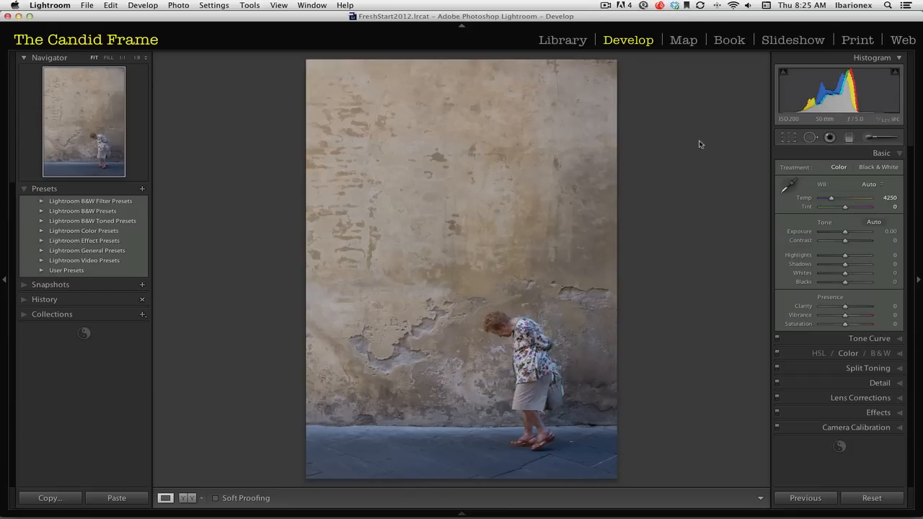
pyautogui.moveTo(669, 245)
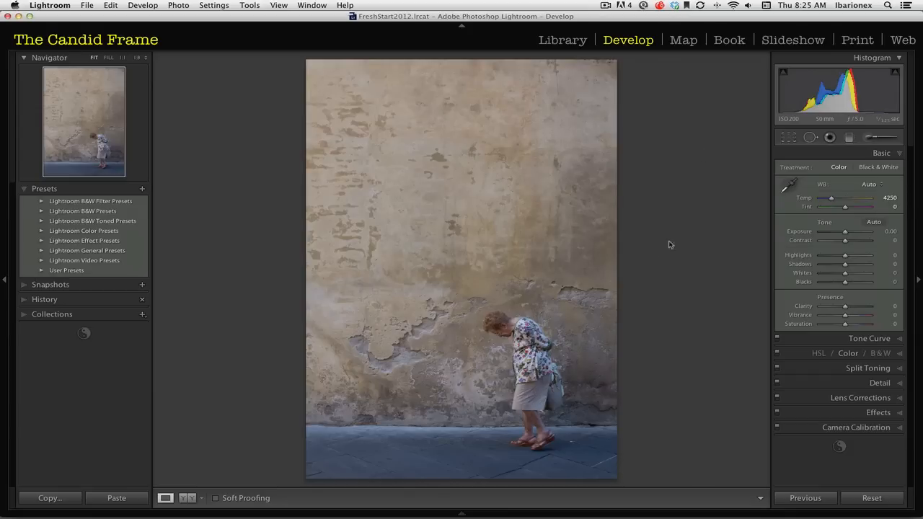
pyautogui.moveTo(435, 387)
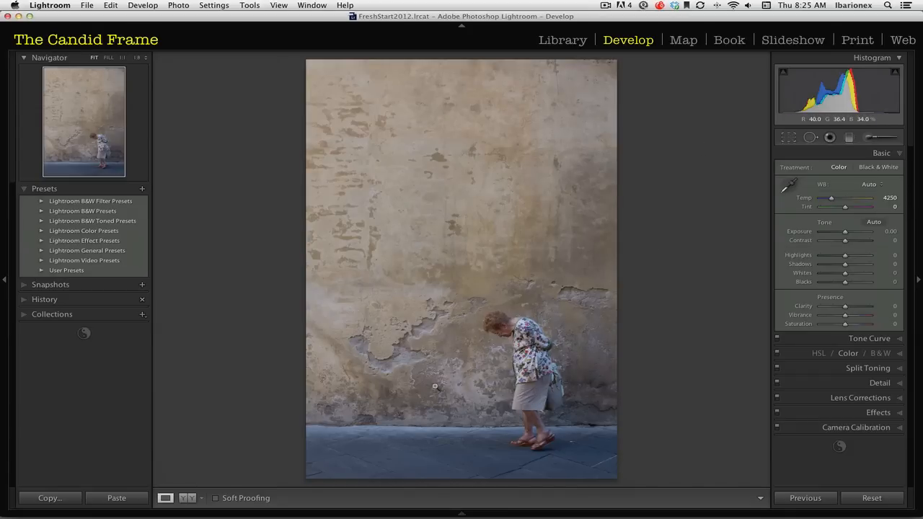
# Step: Try the Daylight, Cloudy and Auto white balance presets, settling on Daylight (5500, +10 tint)
pyautogui.click(435, 386)
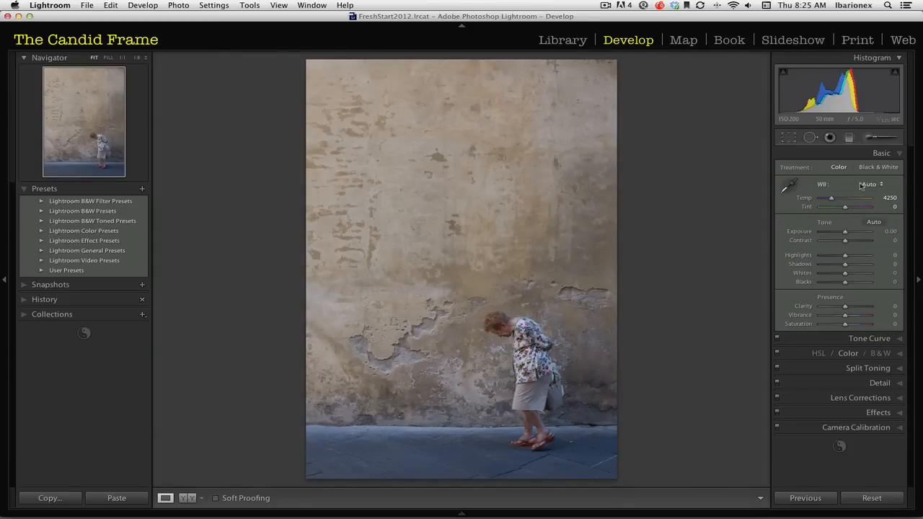
pyautogui.moveTo(879, 185)
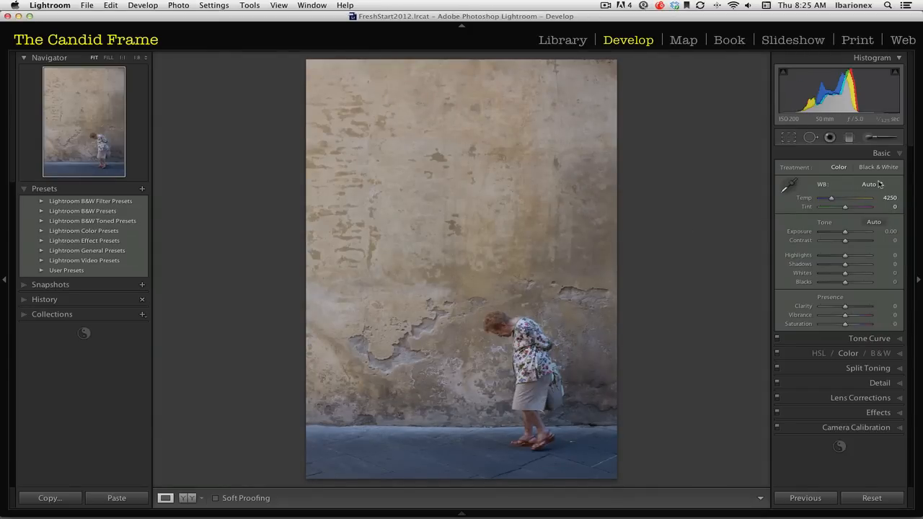
pyautogui.click(868, 184)
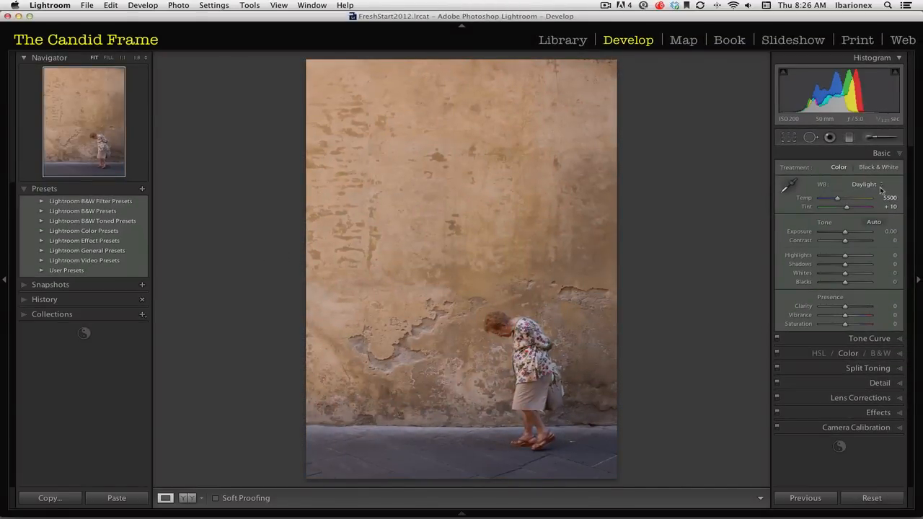
pyautogui.click(864, 184)
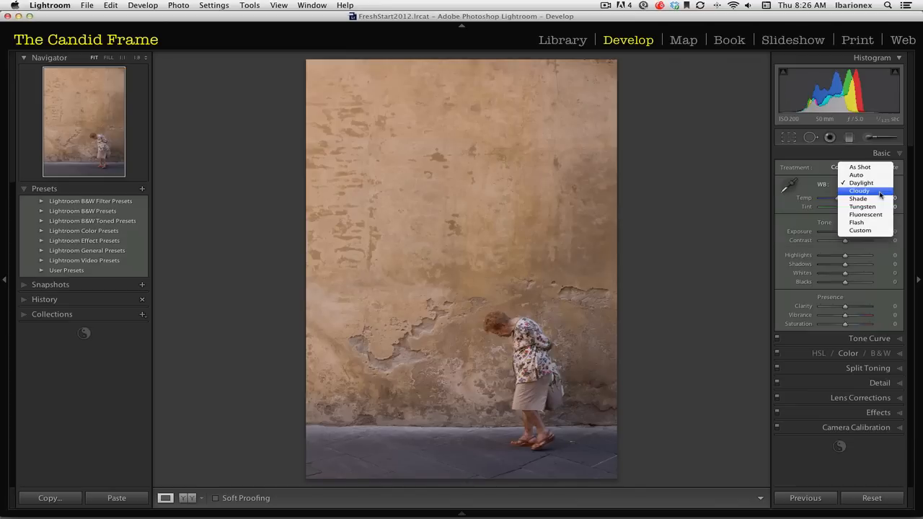
pyautogui.click(859, 190)
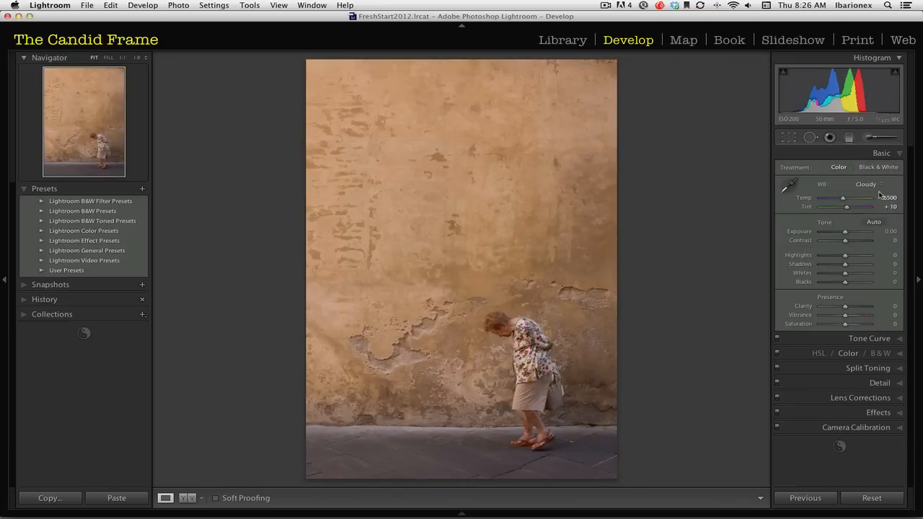
pyautogui.click(873, 184)
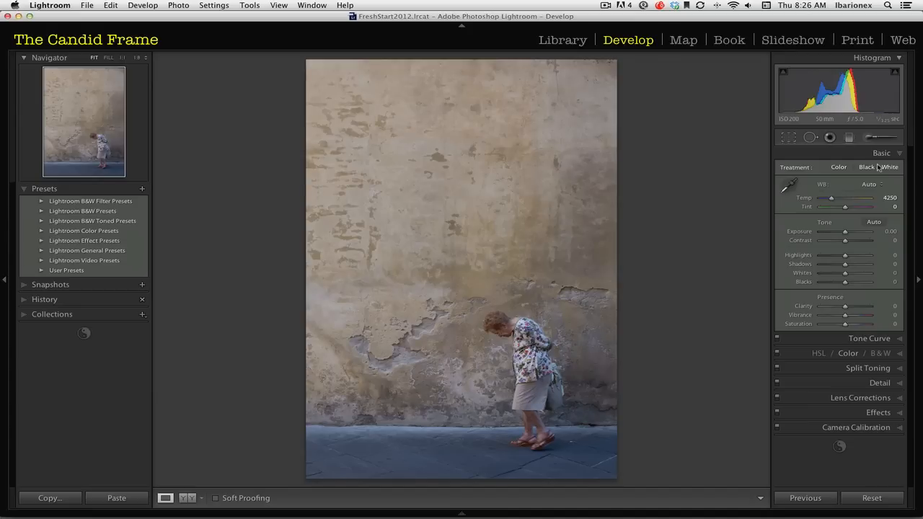
pyautogui.click(869, 184)
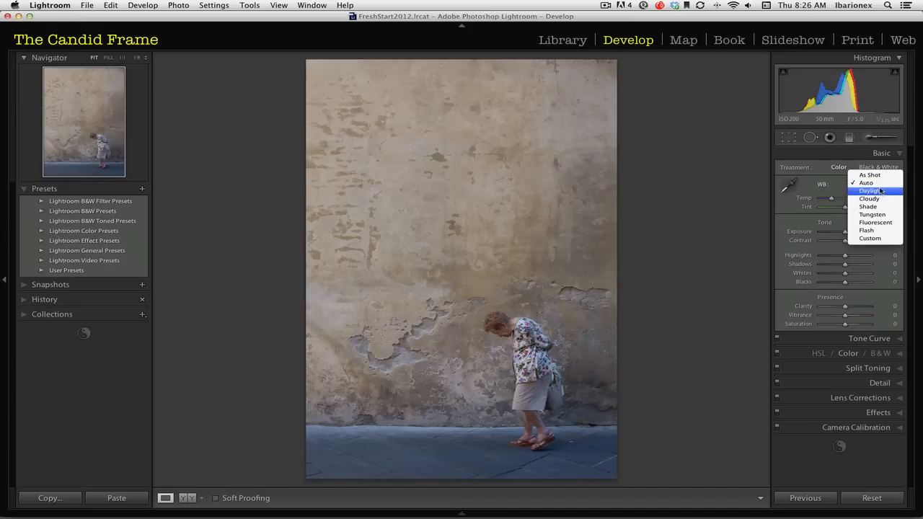
pyautogui.click(871, 190)
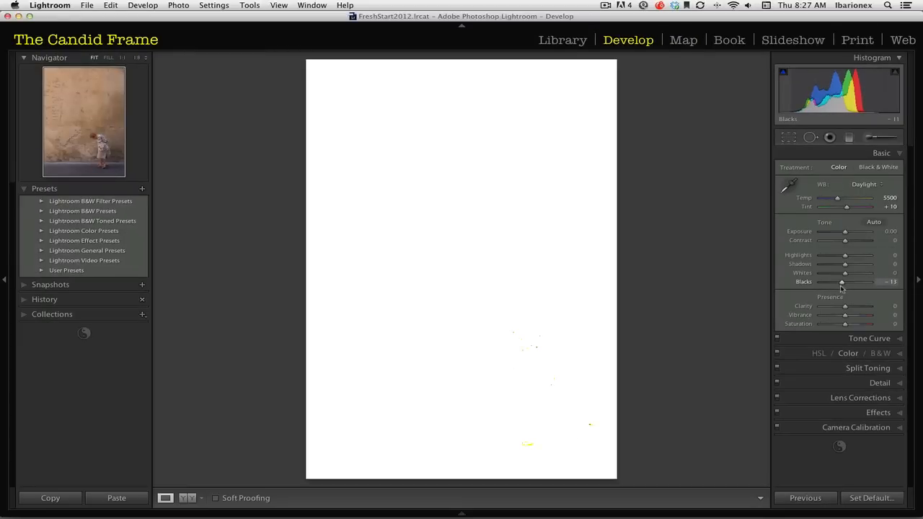
# Step: Set the Blacks slider to −24 after checking shadow clipping
pyautogui.moveTo(842, 282); pyautogui.dragTo(820, 281)
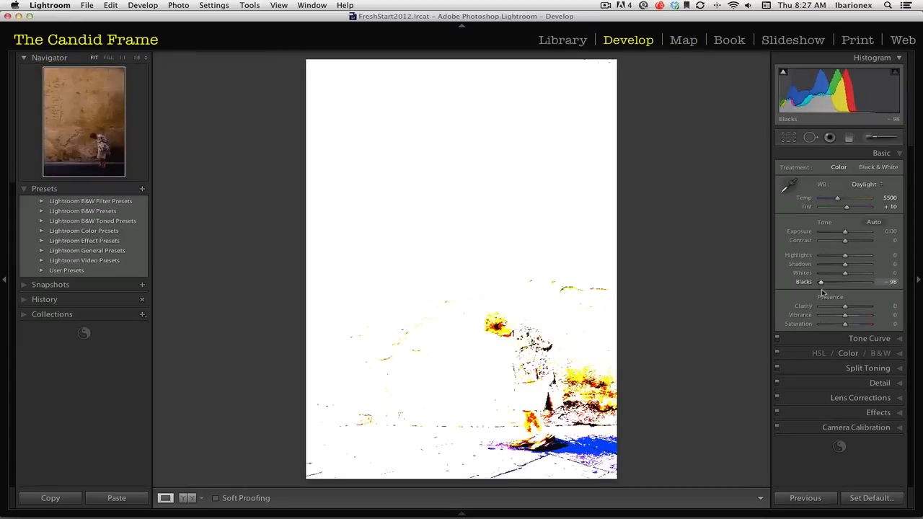
pyautogui.moveTo(821, 282); pyautogui.dragTo(845, 282)
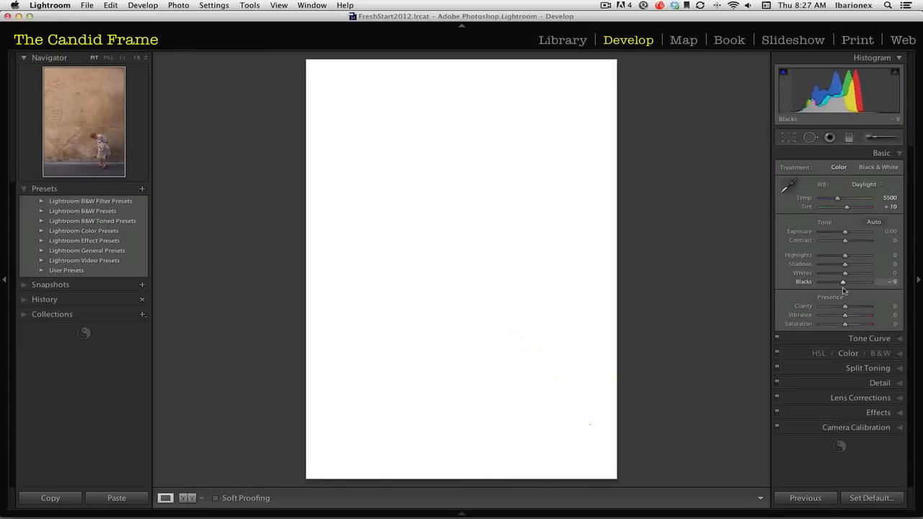
pyautogui.moveTo(844, 281); pyautogui.dragTo(837, 281)
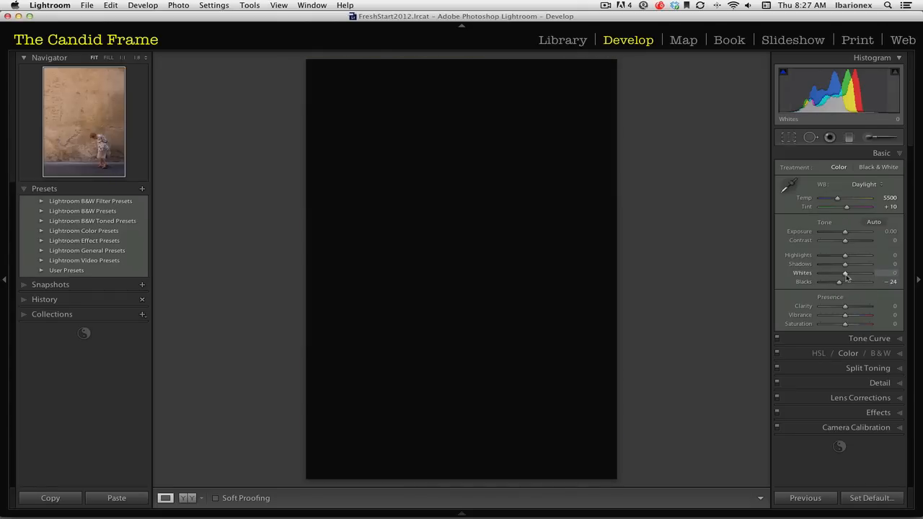
# Step: Raise the Whites slider to +62, just at the highlight clipping edge
pyautogui.moveTo(843, 272); pyautogui.dragTo(858, 273)
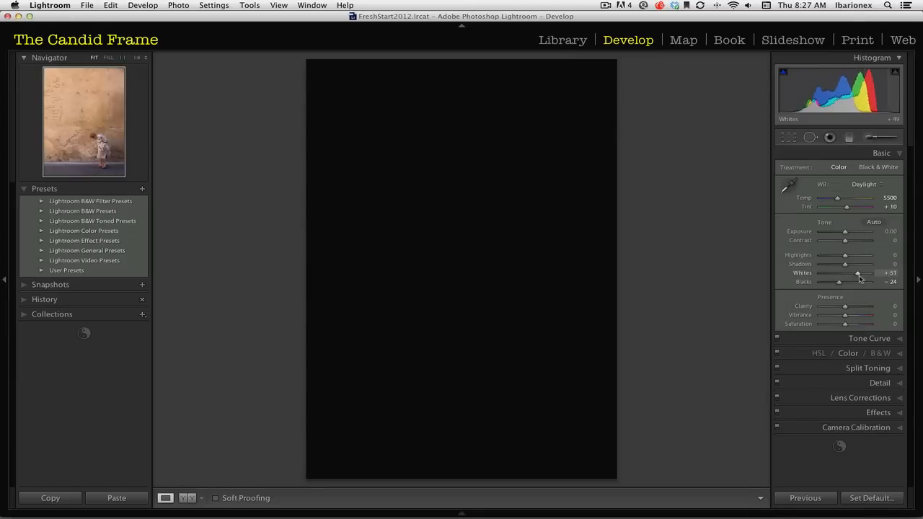
pyautogui.moveTo(838, 281); pyautogui.dragTo(863, 273)
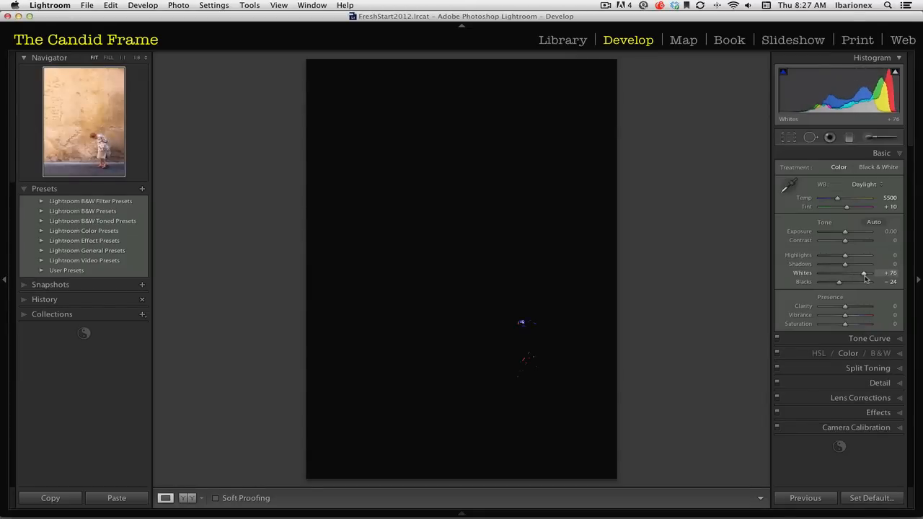
pyautogui.moveTo(863, 272); pyautogui.dragTo(859, 273)
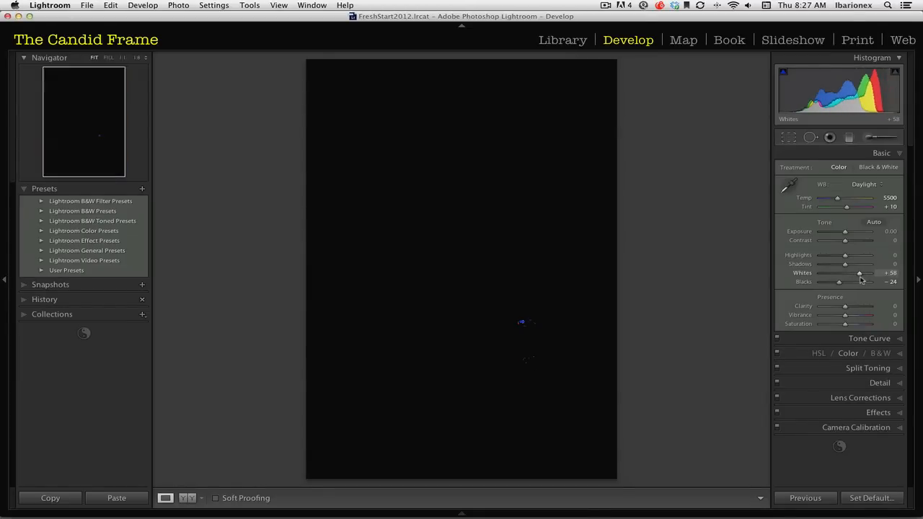
pyautogui.moveTo(860, 273); pyautogui.dragTo(854, 273)
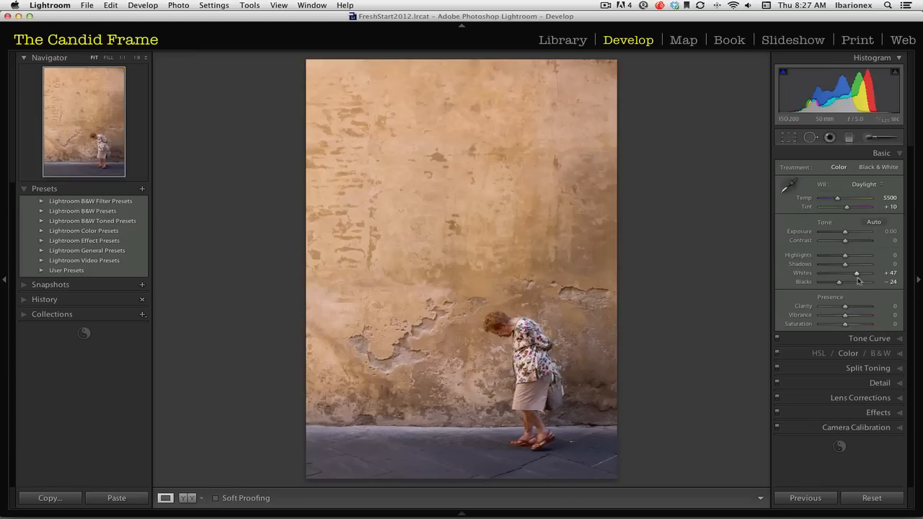
pyautogui.moveTo(856, 281); pyautogui.dragTo(859, 273)
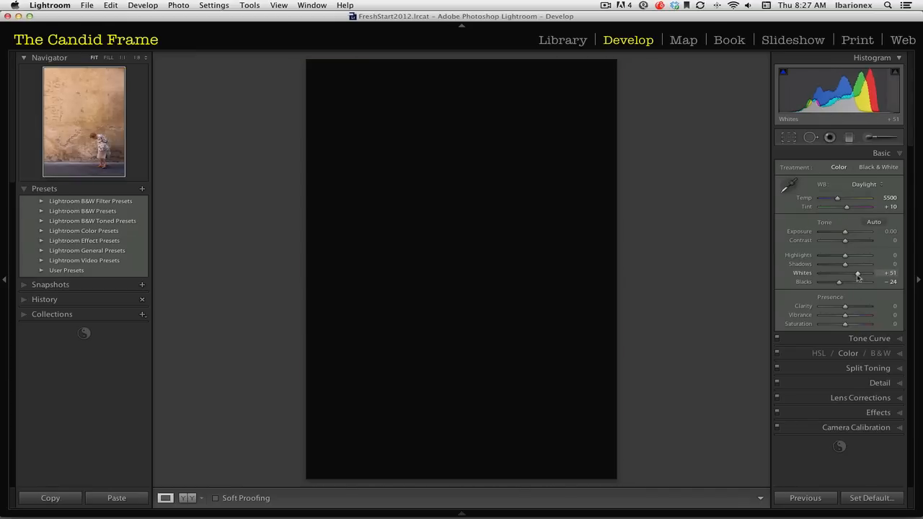
pyautogui.moveTo(838, 282); pyautogui.dragTo(859, 282)
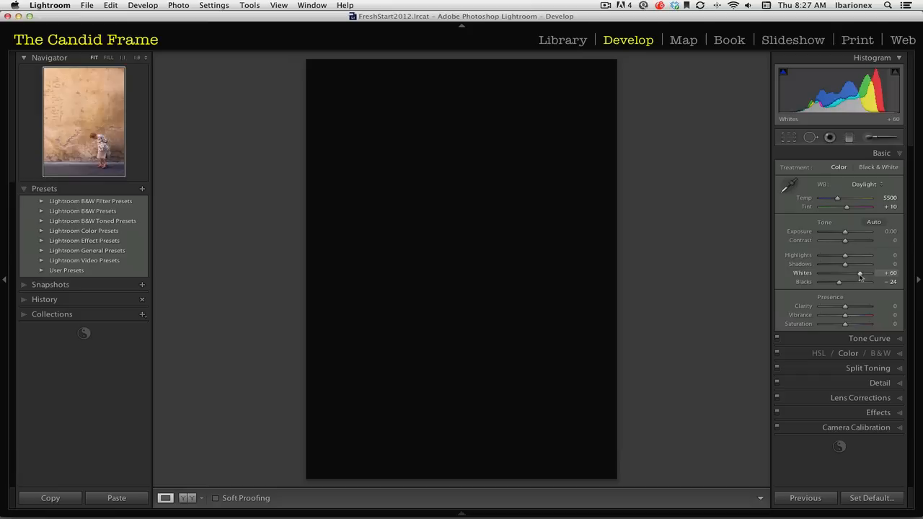
pyautogui.moveTo(860, 281); pyautogui.dragTo(864, 281)
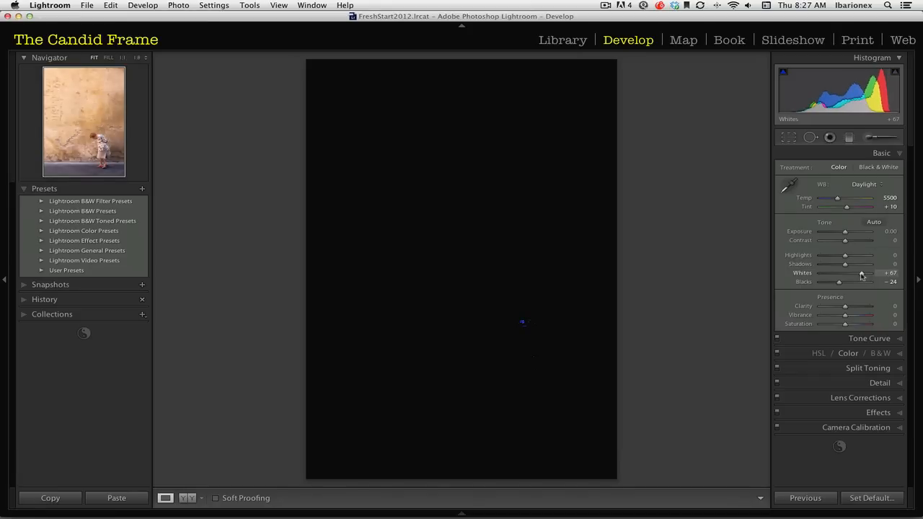
pyautogui.moveTo(861, 273); pyautogui.dragTo(858, 274)
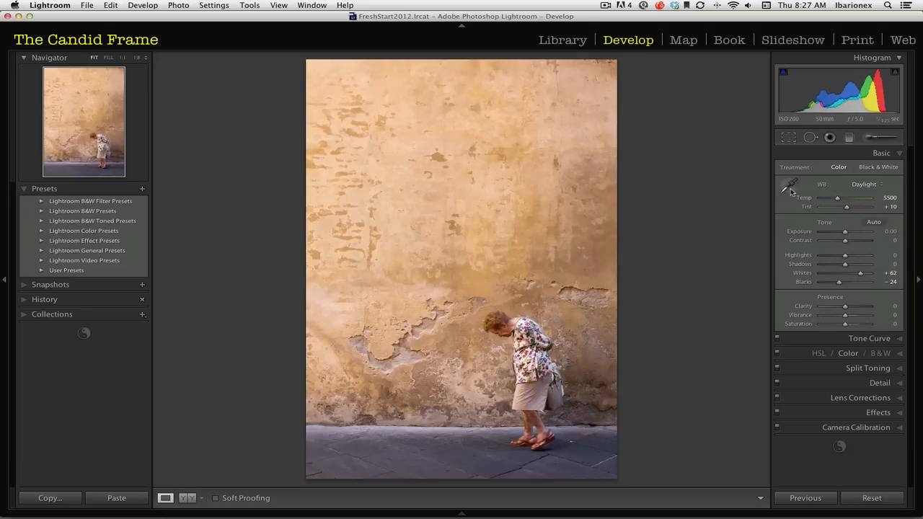
pyautogui.click(791, 186)
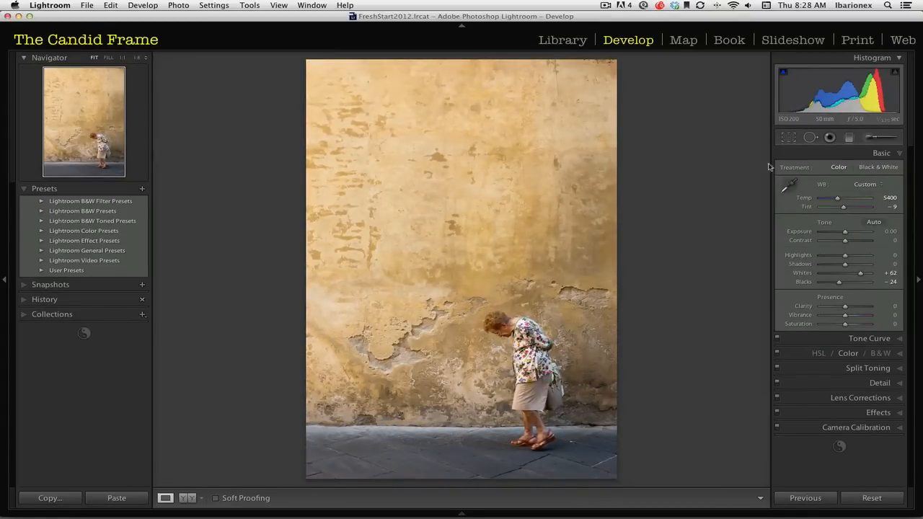
# Step: Sample the grey pavement with the White Balance Selector, giving 5750 temperature and −12 tint
pyautogui.click(790, 183)
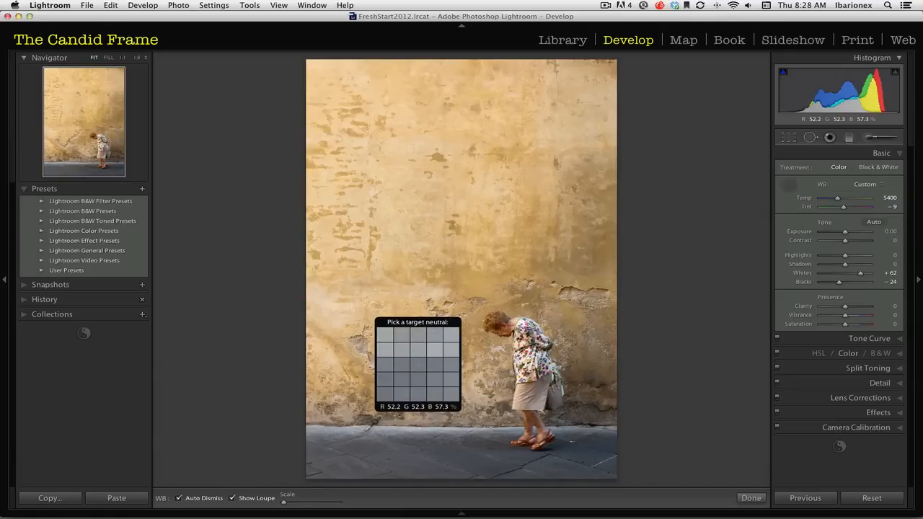
pyautogui.click(368, 431)
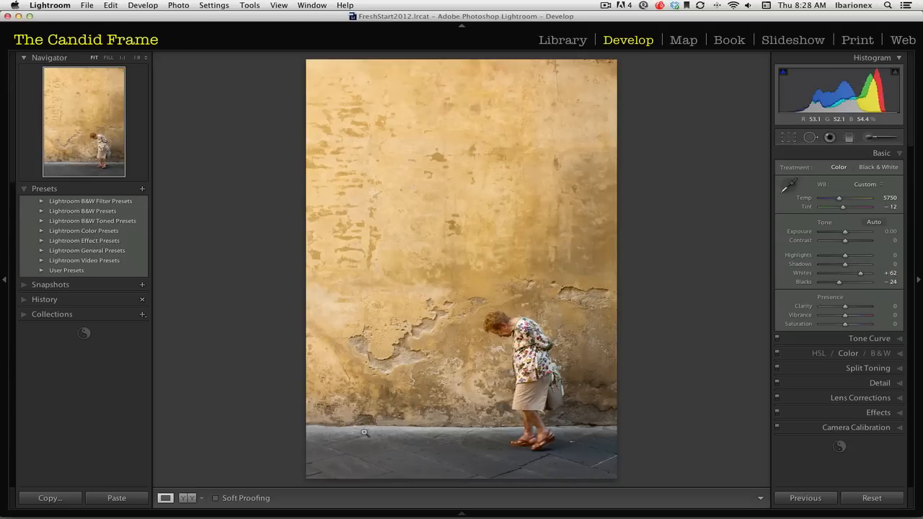
pyautogui.moveTo(483, 404)
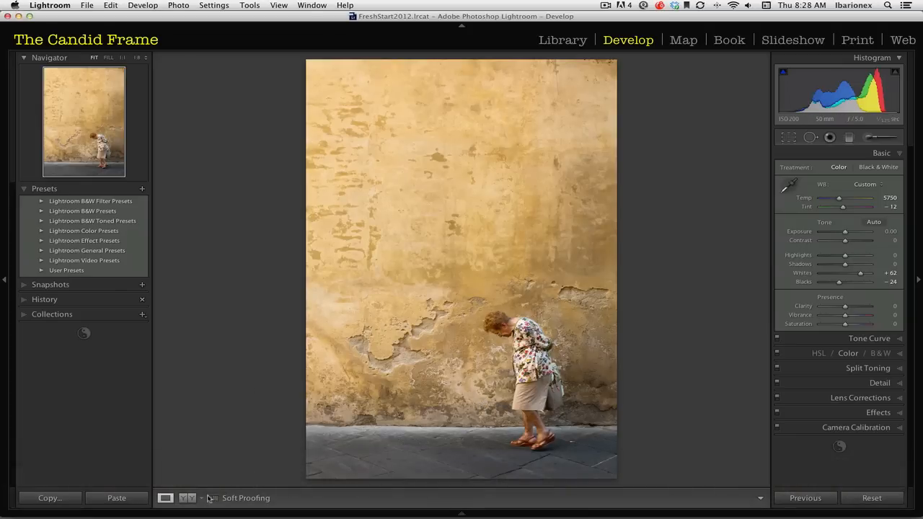
# Step: View before and after Left/Right, then return to the single edited photo in Library
pyautogui.click(187, 497)
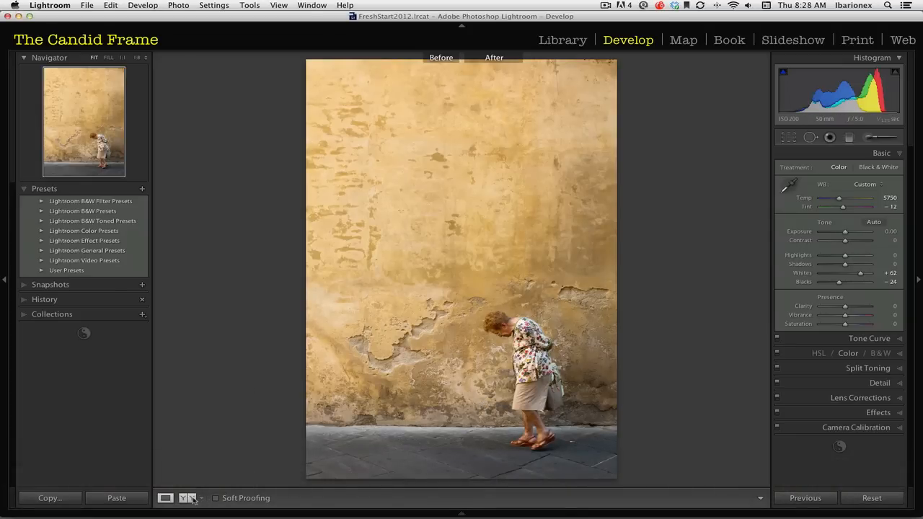
pyautogui.click(190, 498)
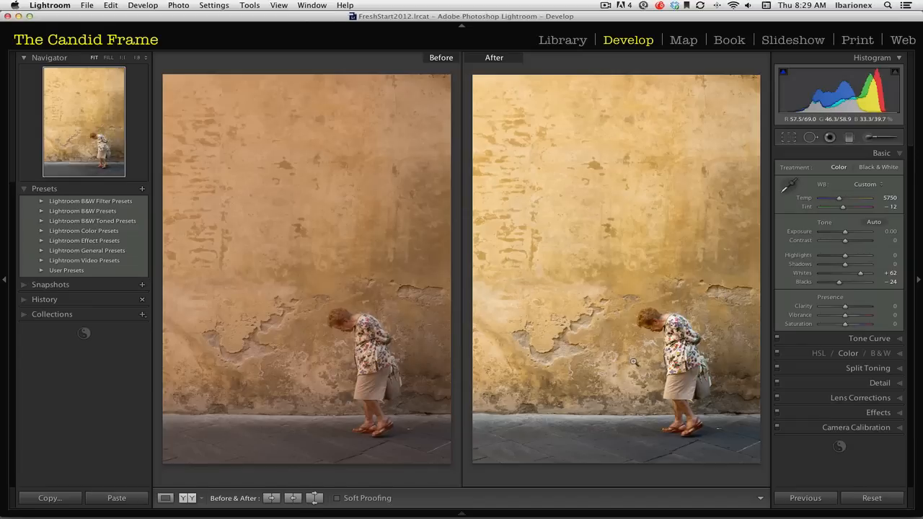
pyautogui.click(563, 40)
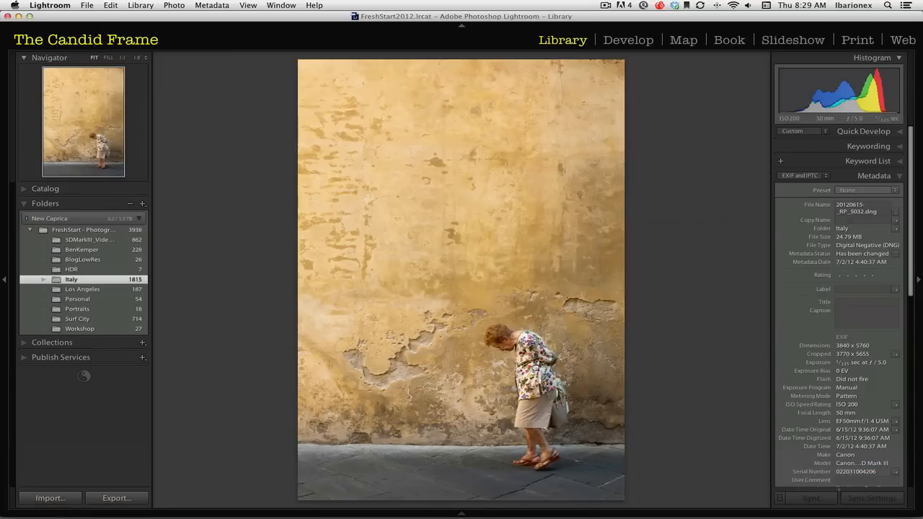
pyautogui.click(508, 340)
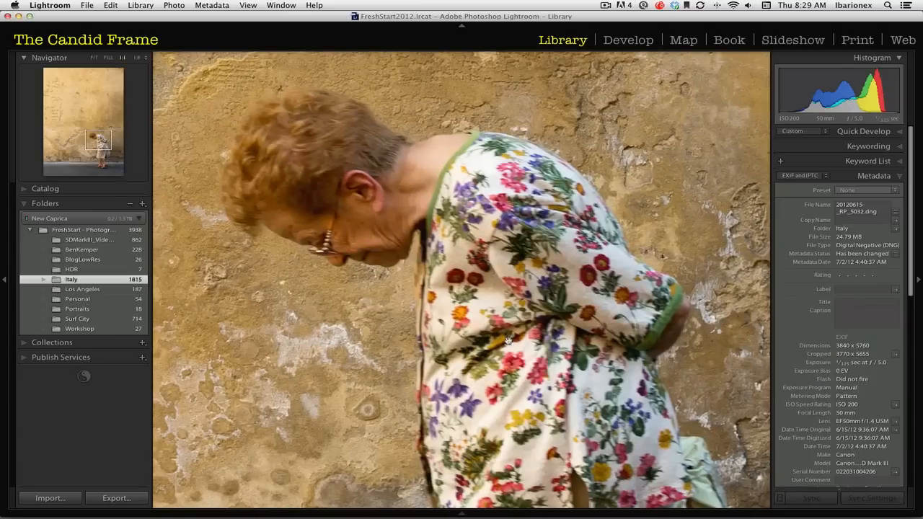
pyautogui.moveTo(478, 160)
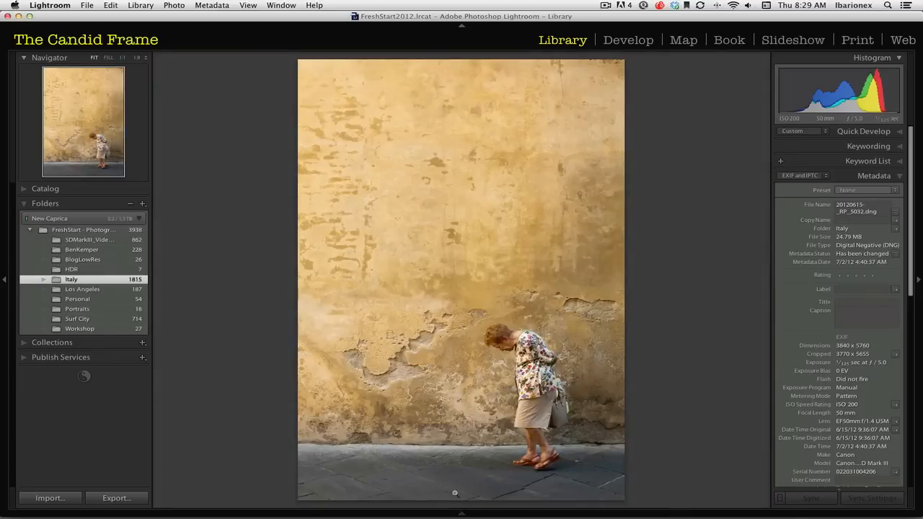
pyautogui.moveTo(408, 450)
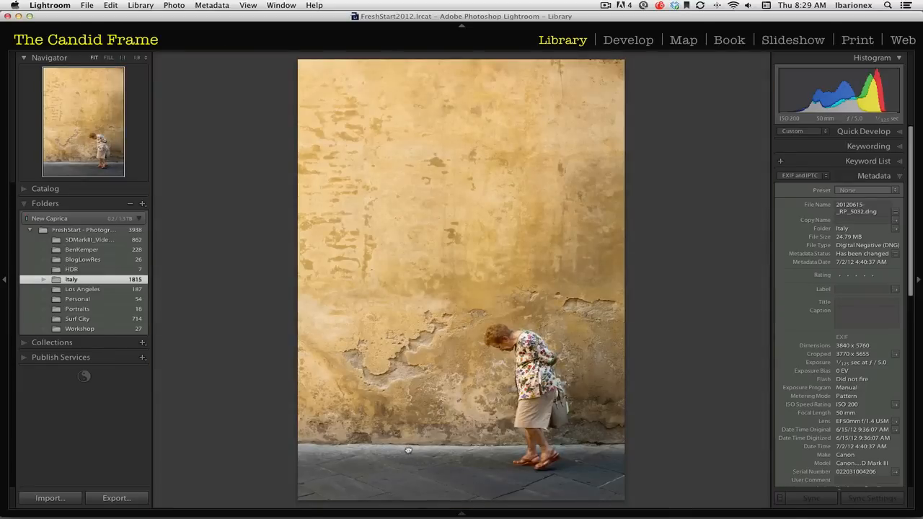